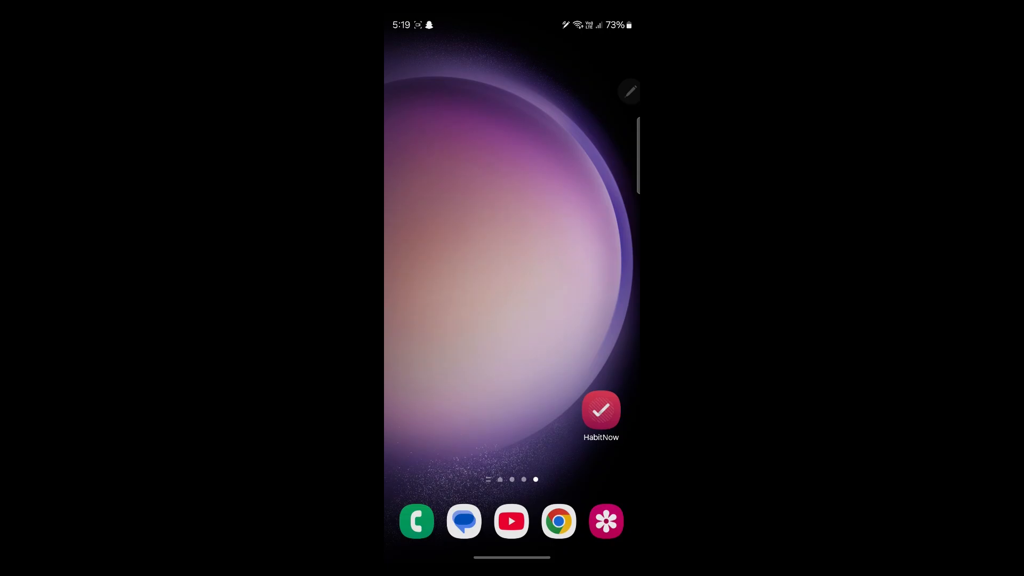
{"action": "scroll", "scroll_direction": "down", "scroll_amount": 3}
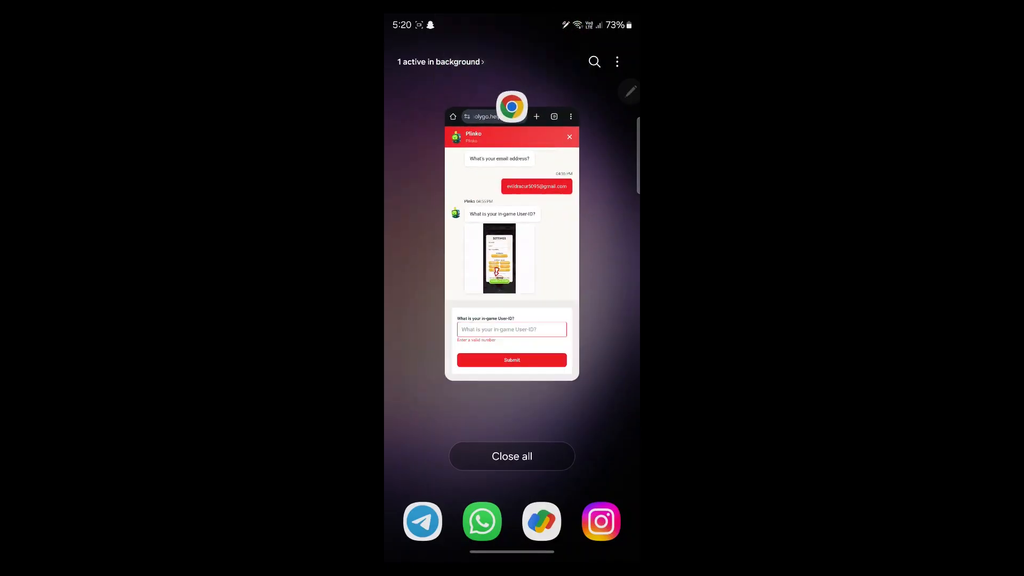
{"action": "left_click", "coordinate": [512, 456]}
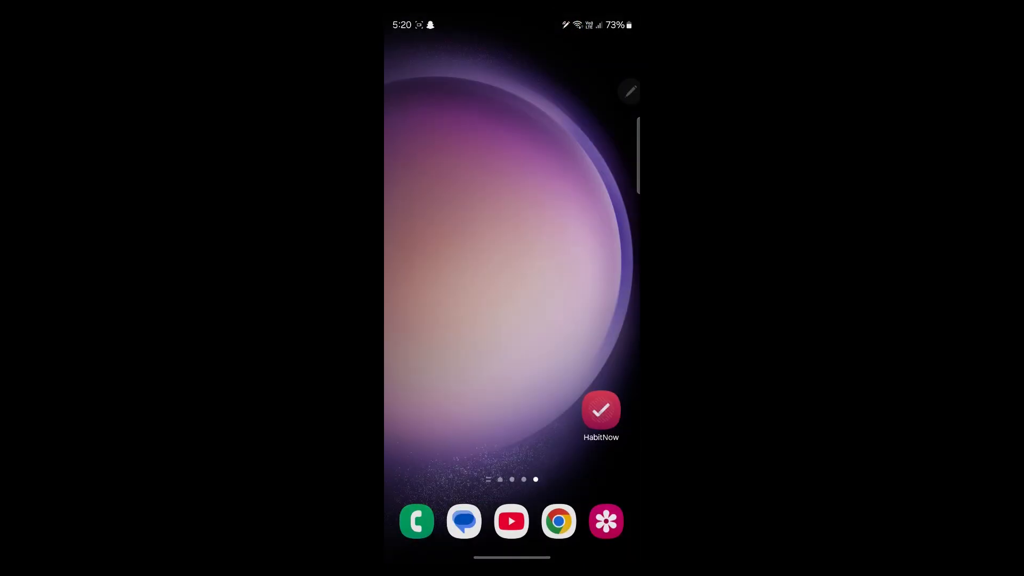